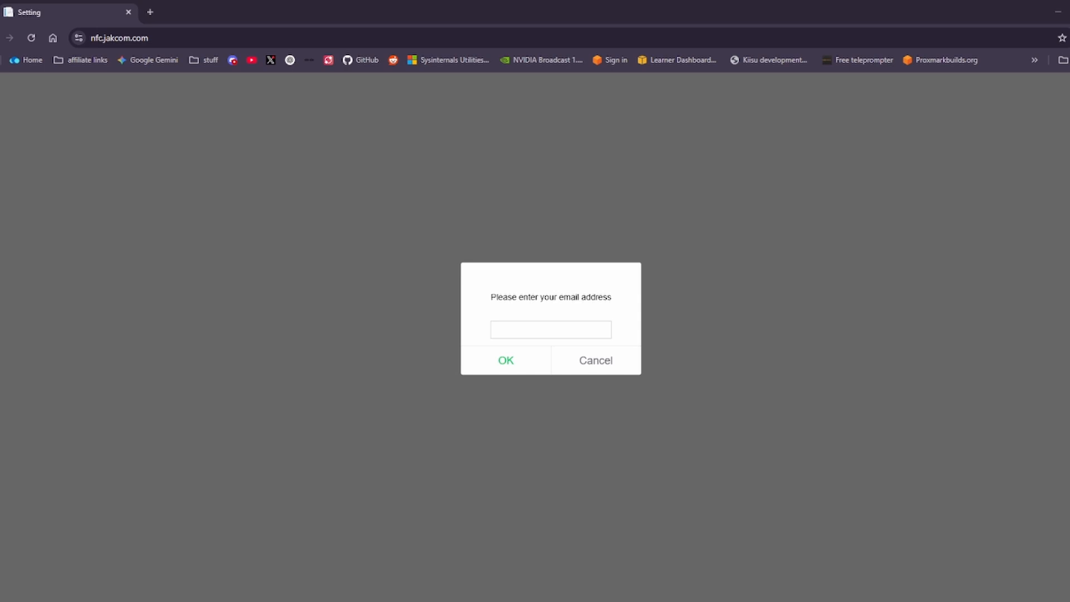
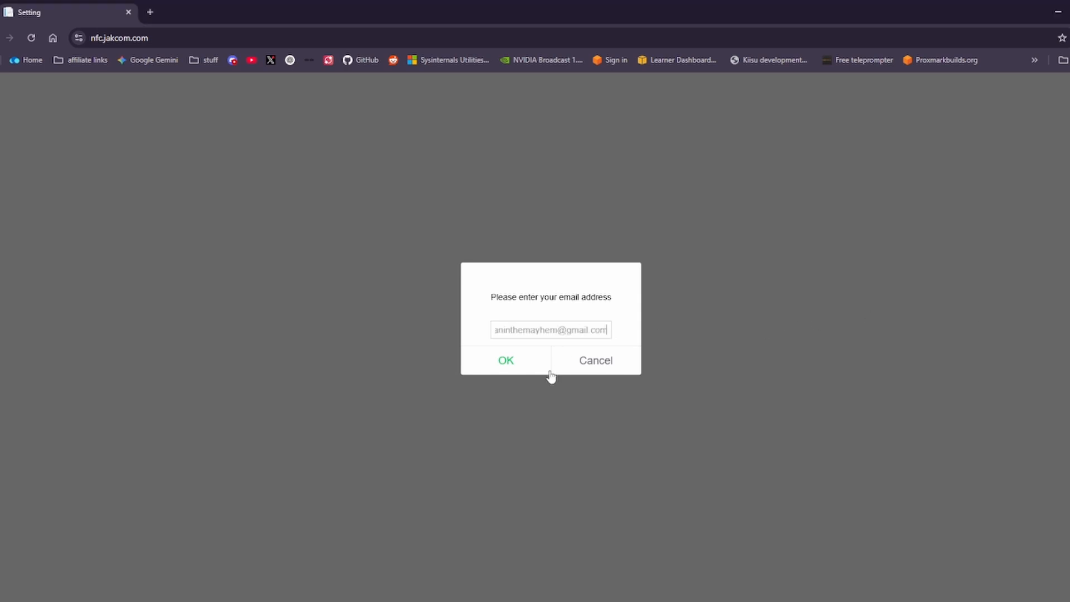
pyautogui.click(505, 360)
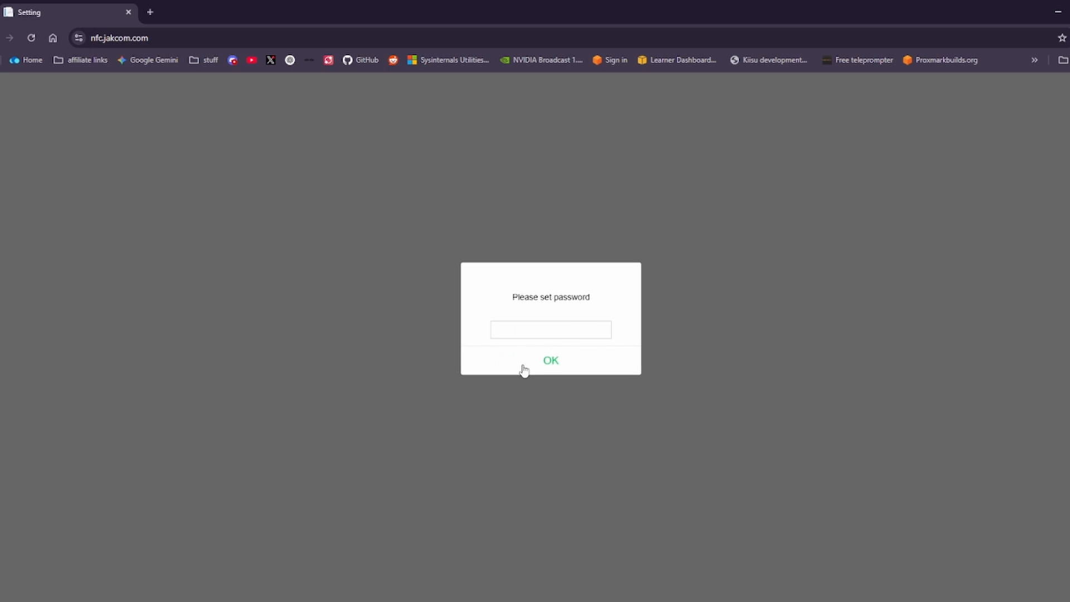
pyautogui.click(549, 360)
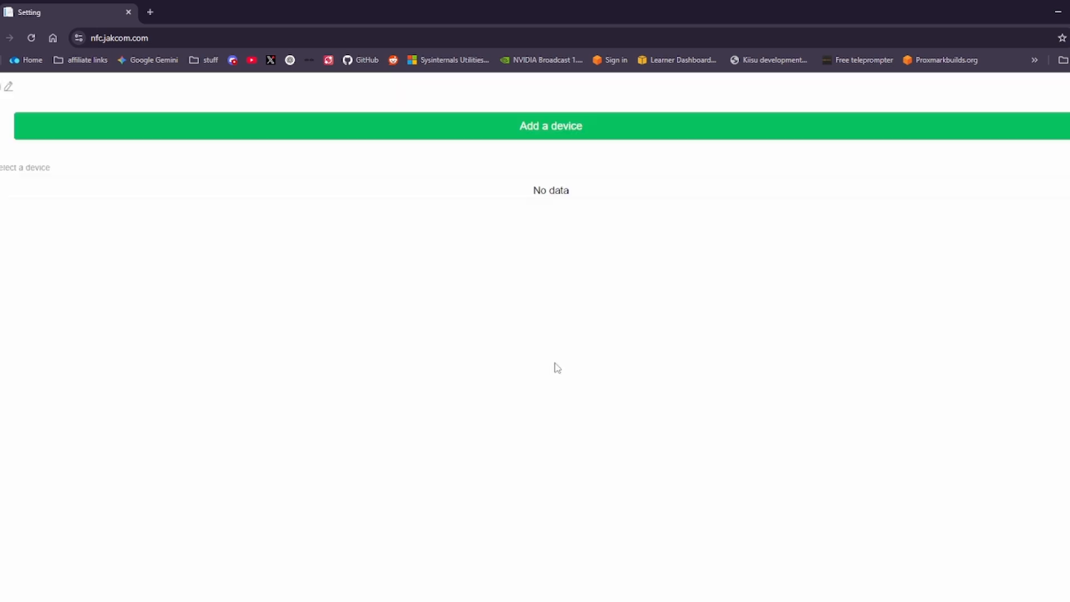
pyautogui.moveTo(444, 144)
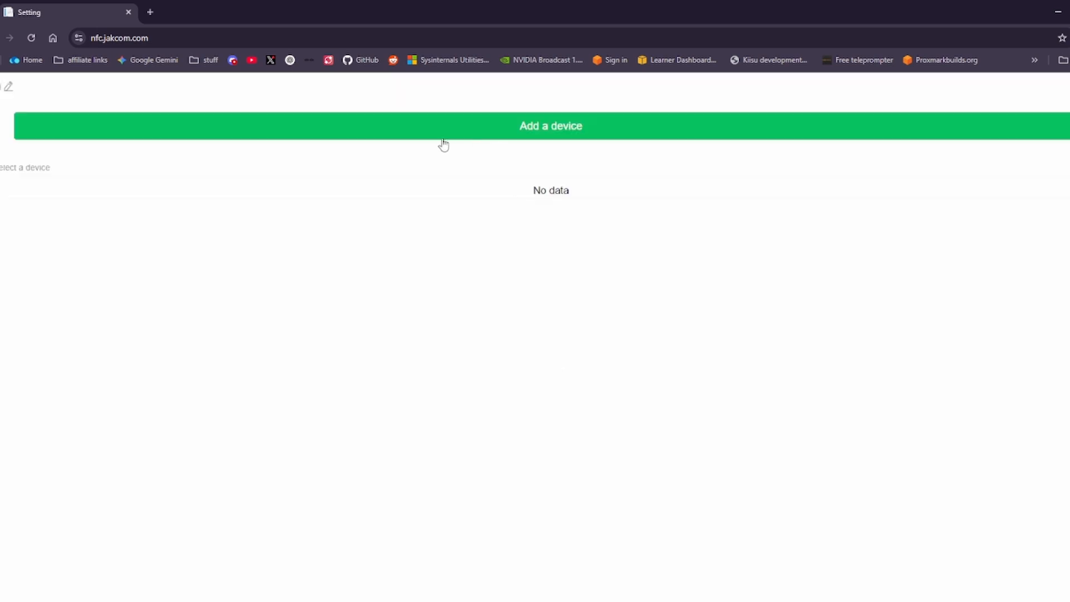
pyautogui.moveTo(444, 142)
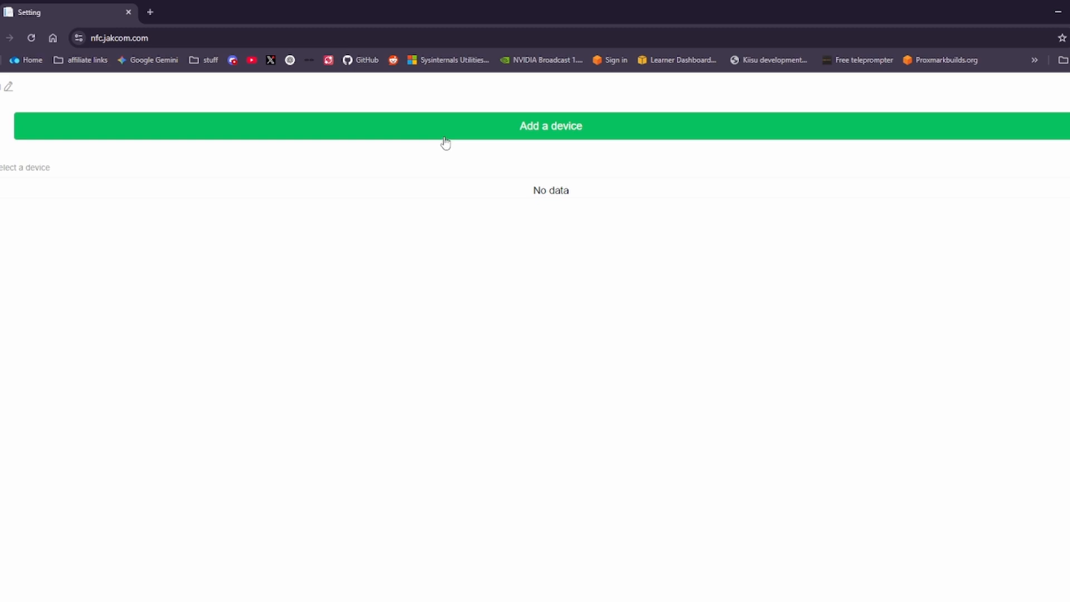
# - Add an R5 Smart Ring as a new device and begin entering its activation code
pyautogui.click(550, 126)
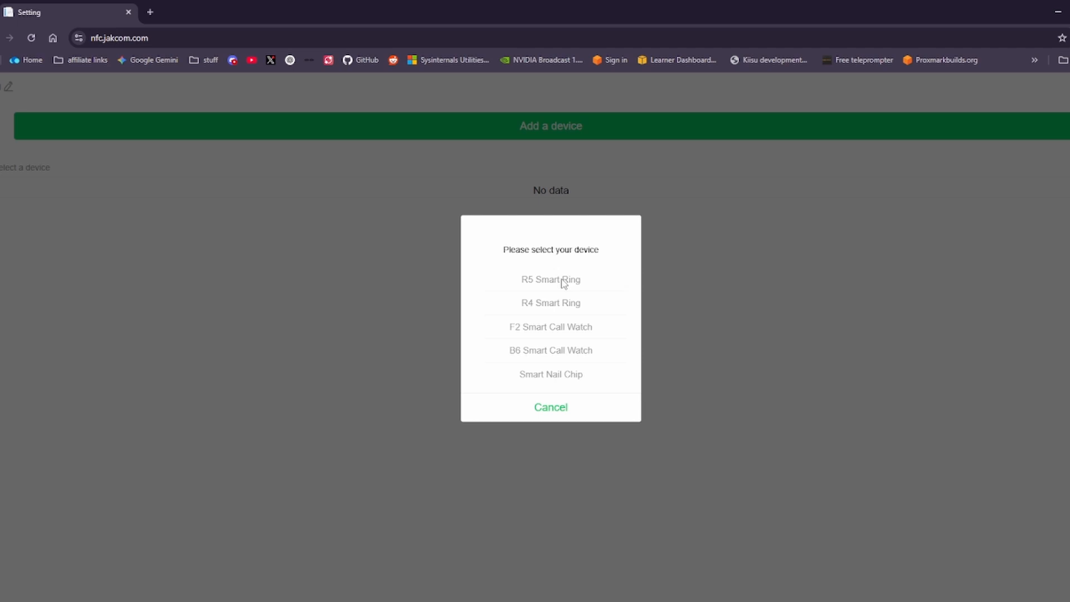
pyautogui.click(550, 278)
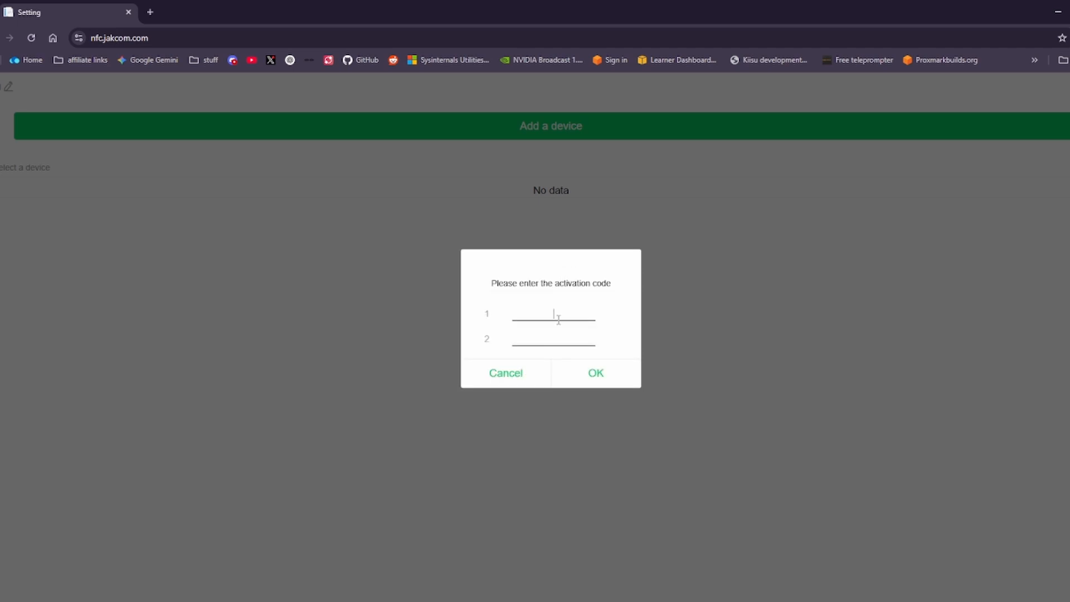
pyautogui.click(505, 372)
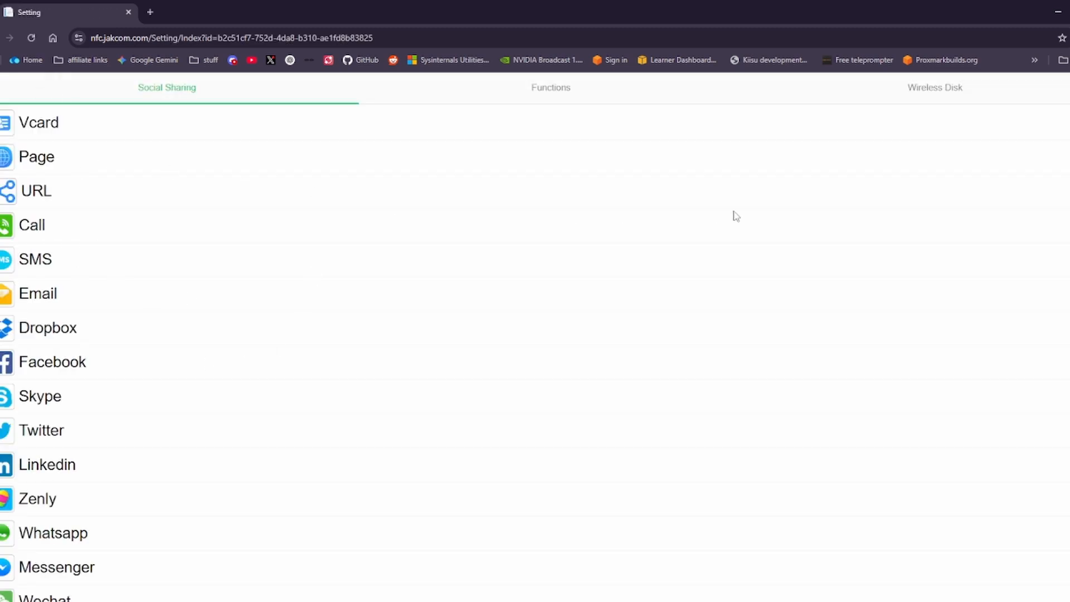
pyautogui.moveTo(145, 141)
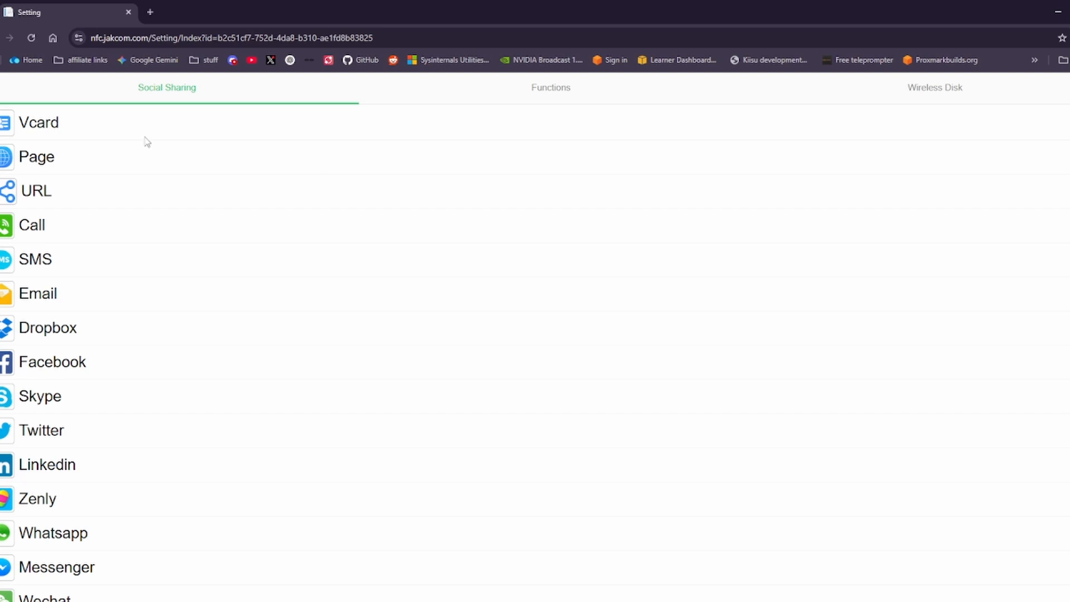
pyautogui.scroll(-3)
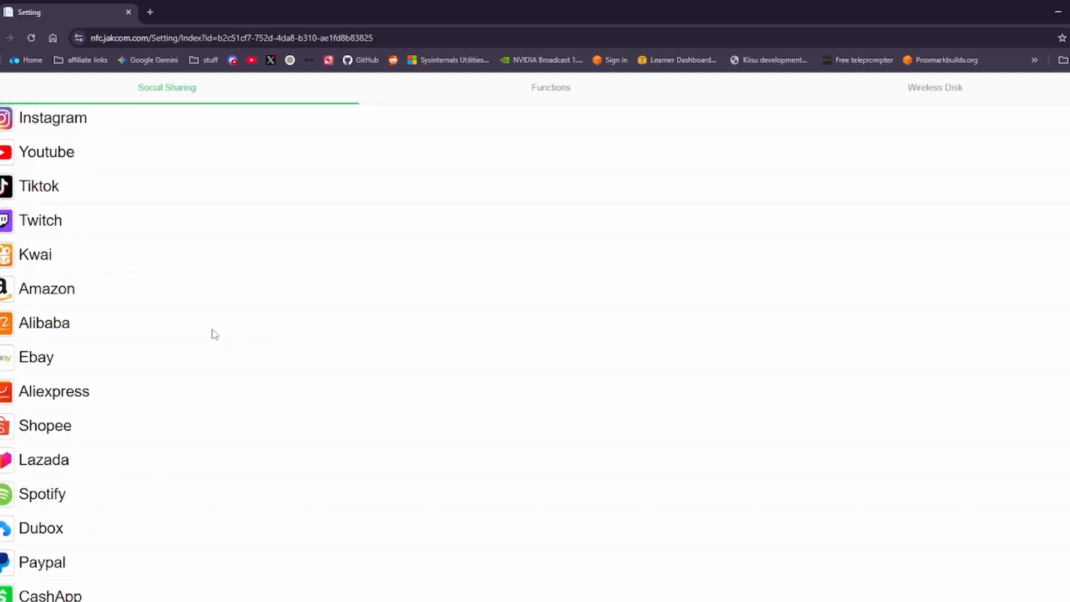
pyautogui.scroll(3)
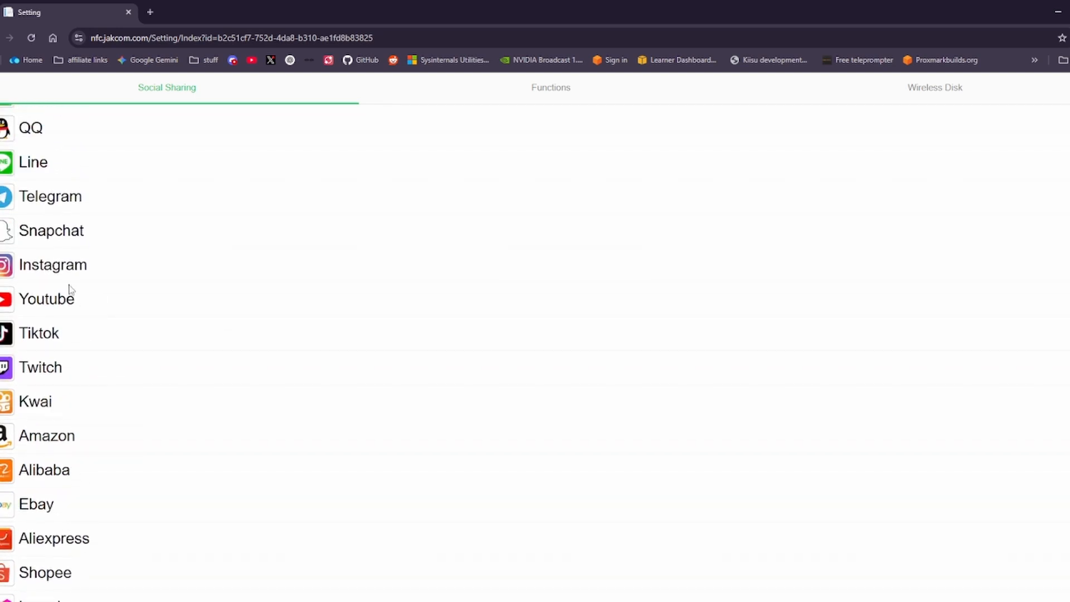
pyautogui.click(47, 299)
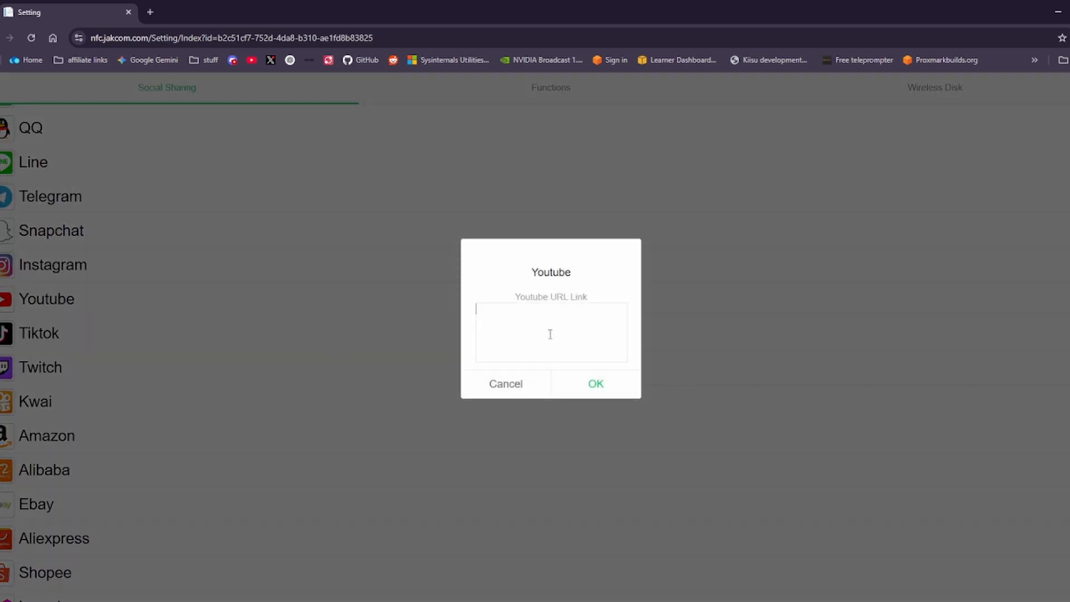
pyautogui.write('https://www.youtube.com/@ManintheMayhem')
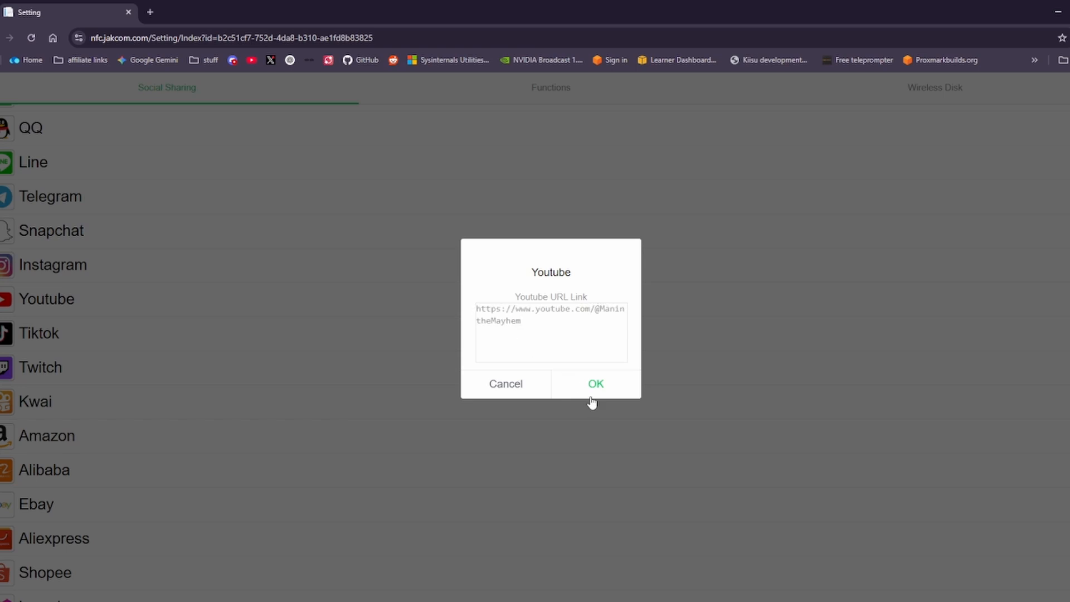
pyautogui.click(595, 382)
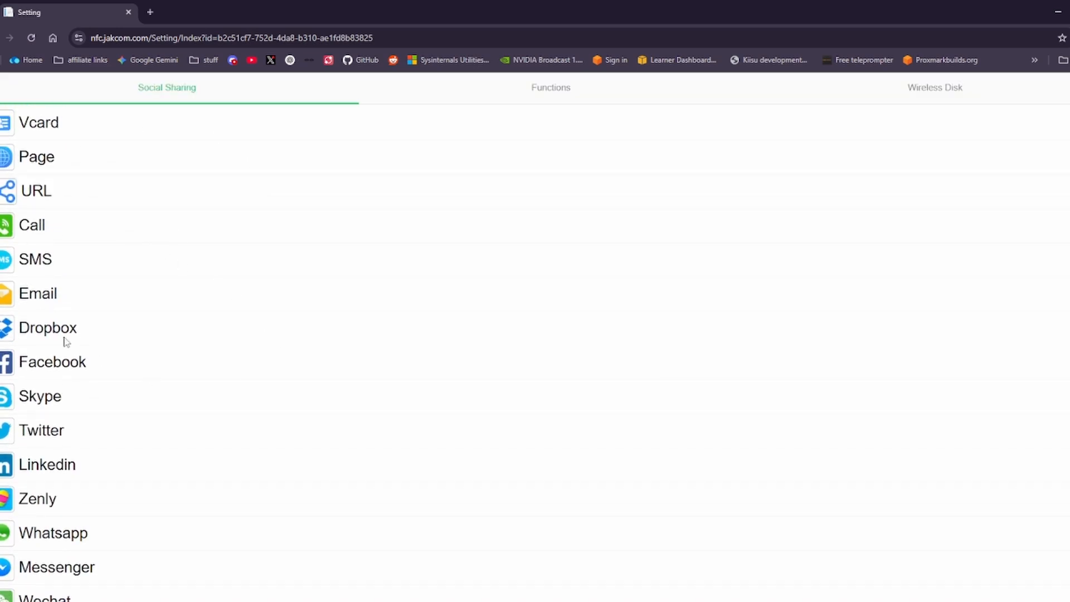
pyautogui.moveTo(277, 157)
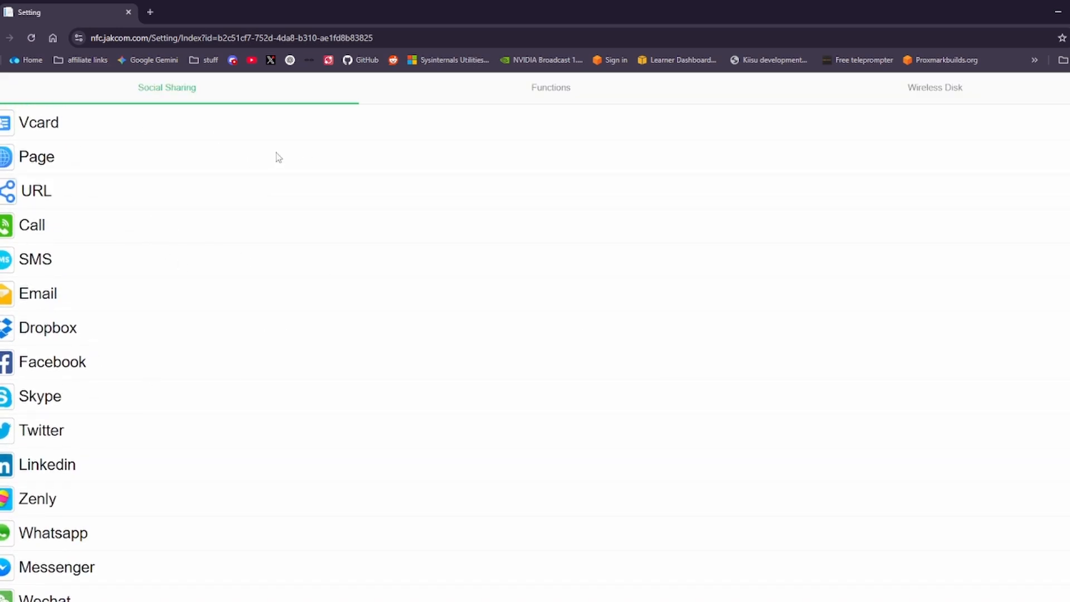
# - Show the Functions list with Finger Memo, Daily Horoscope and Period Calculator
pyautogui.scroll(-3)
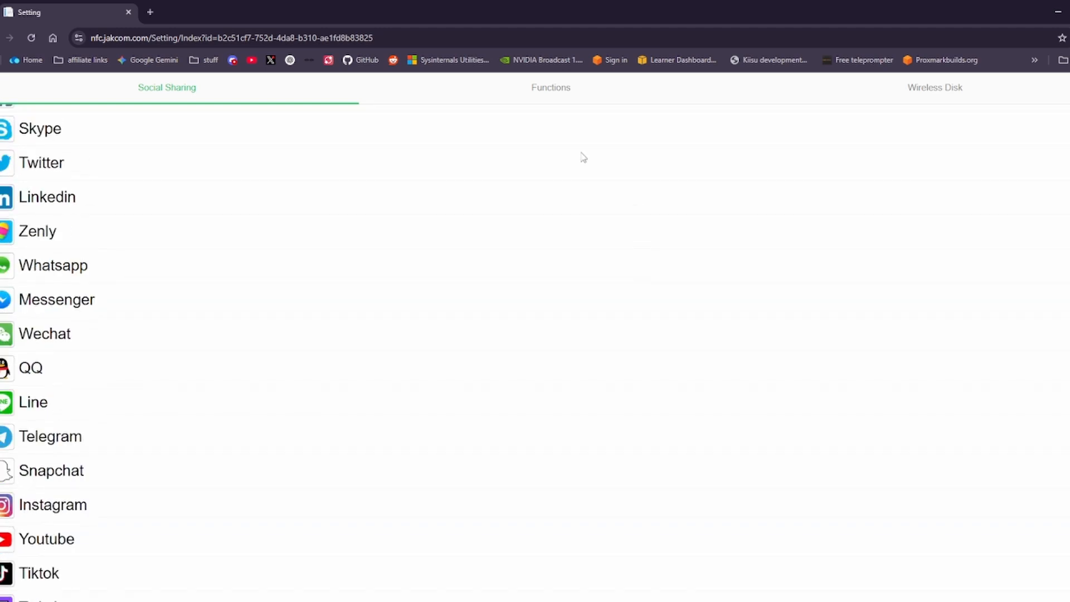
pyautogui.click(550, 87)
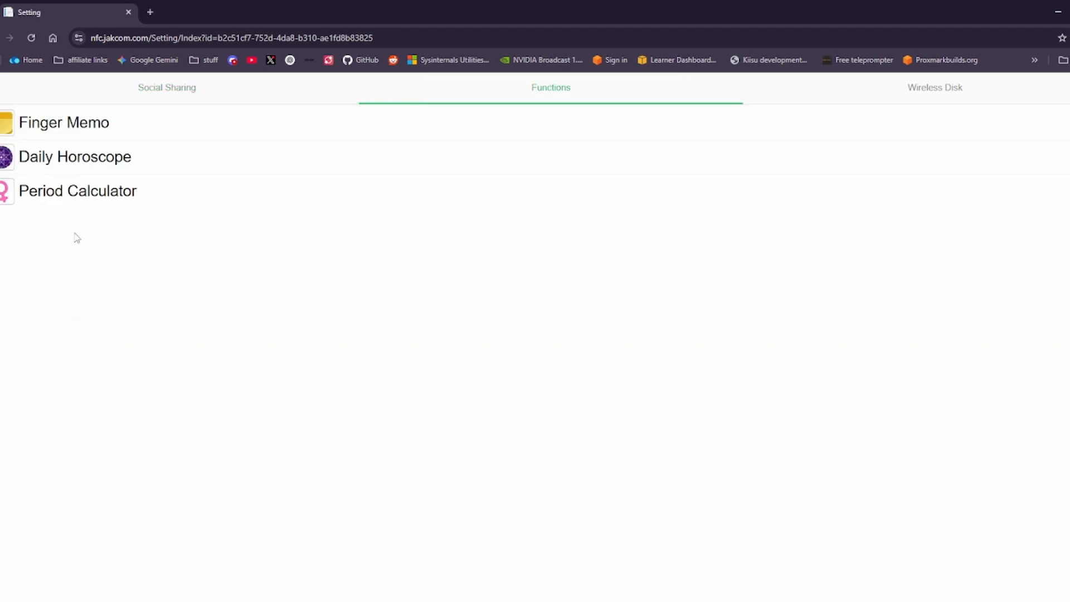
pyautogui.moveTo(232, 164)
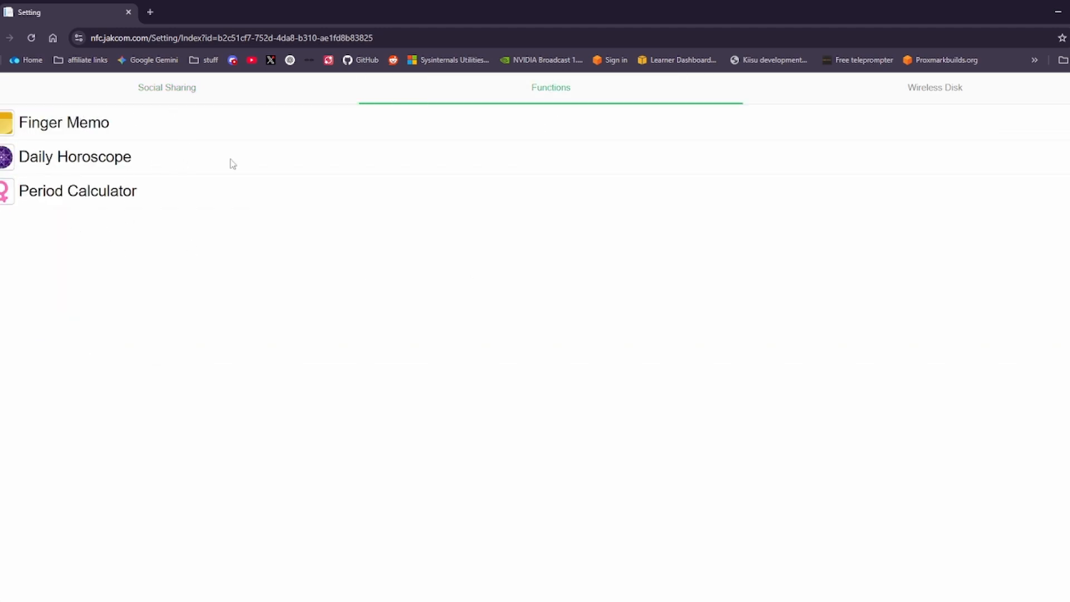
# - View the 128 GB Wireless Disk storage and attempt to enable it
pyautogui.click(934, 87)
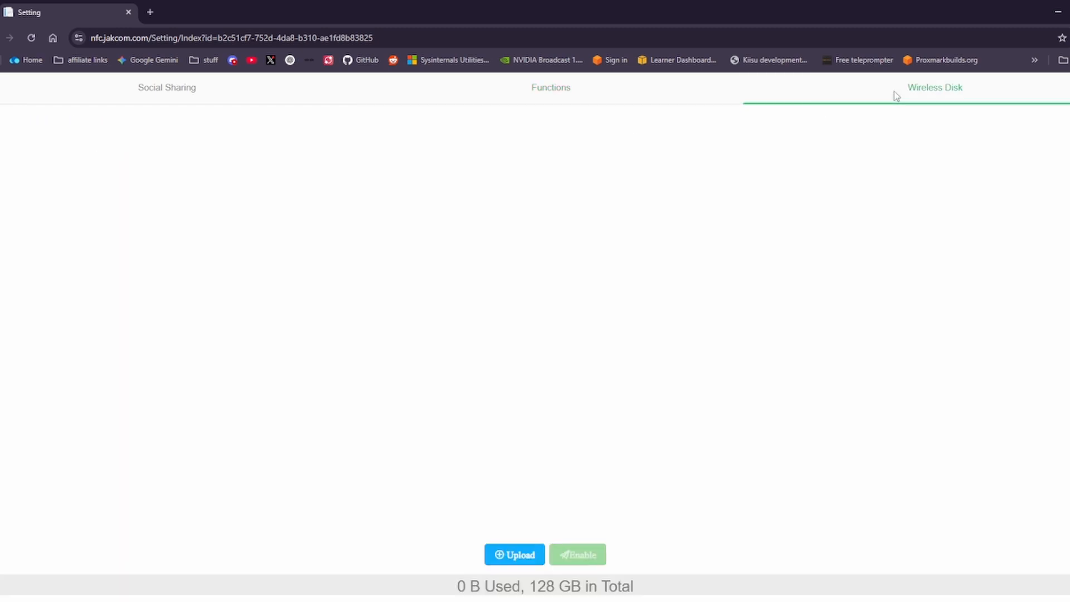
pyautogui.moveTo(673, 559)
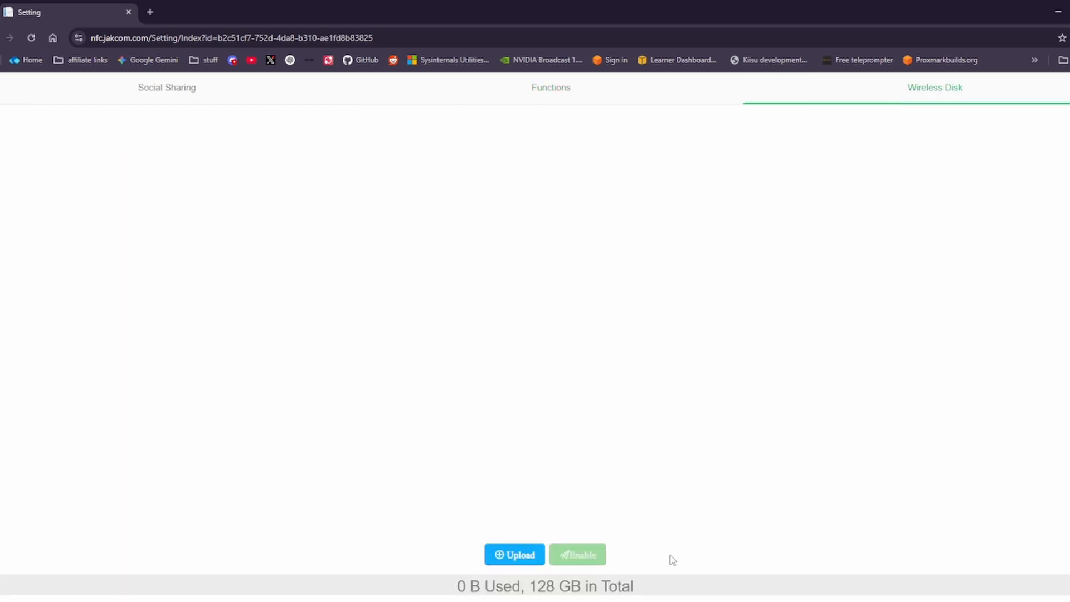
pyautogui.moveTo(578, 554)
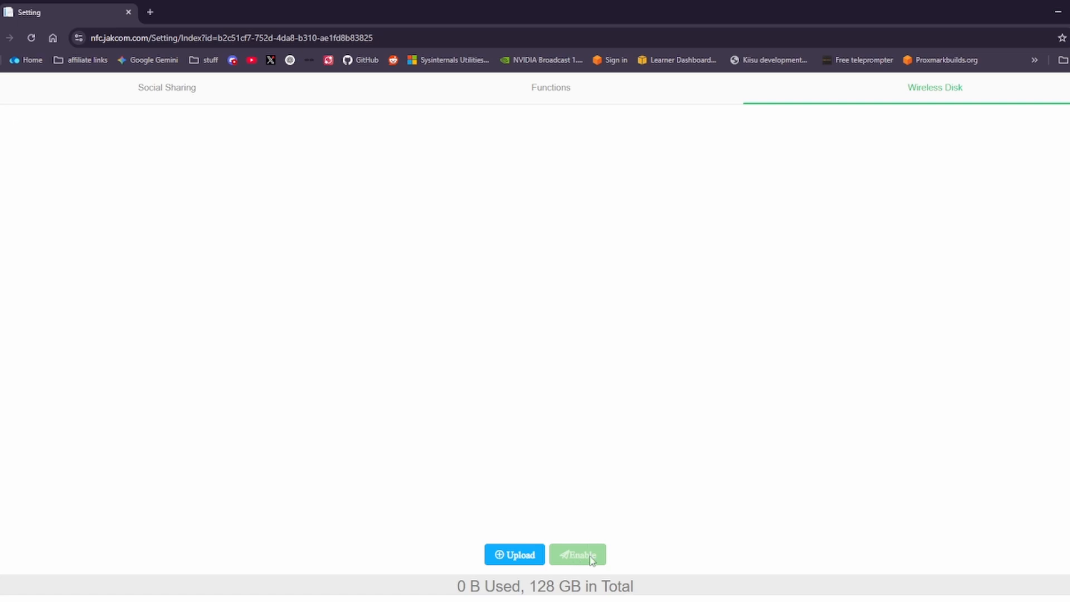
pyautogui.click(166, 87)
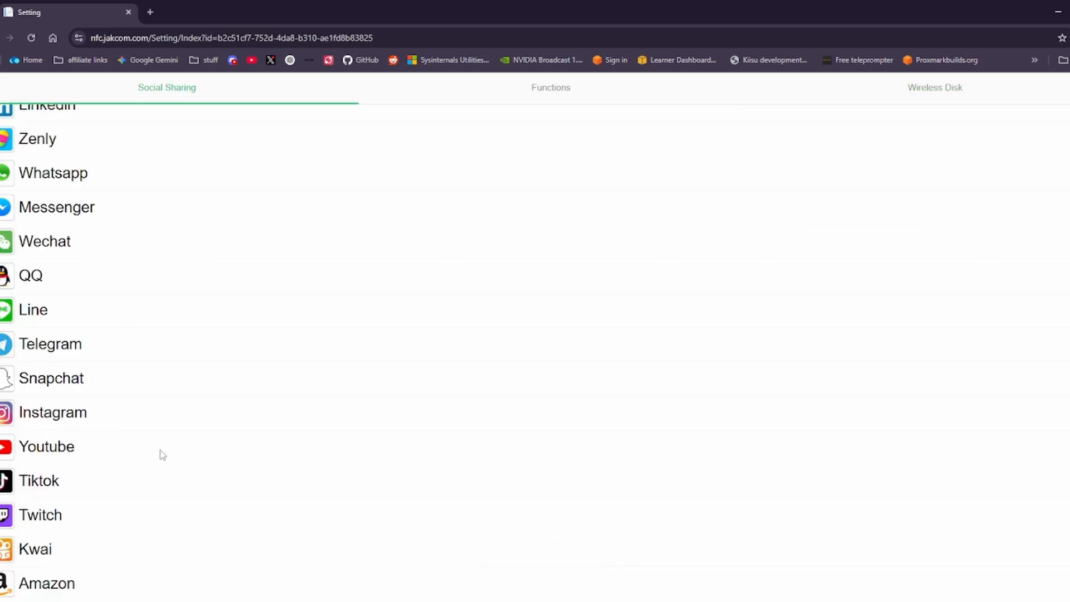